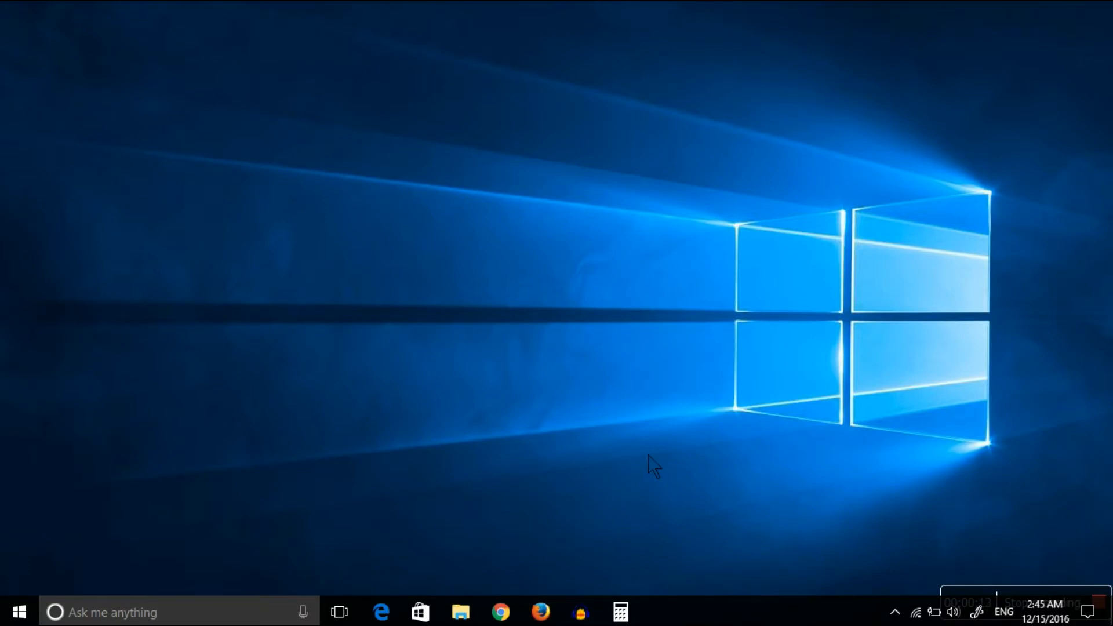
{"action": "mouse_move", "coordinate": [542, 519]}
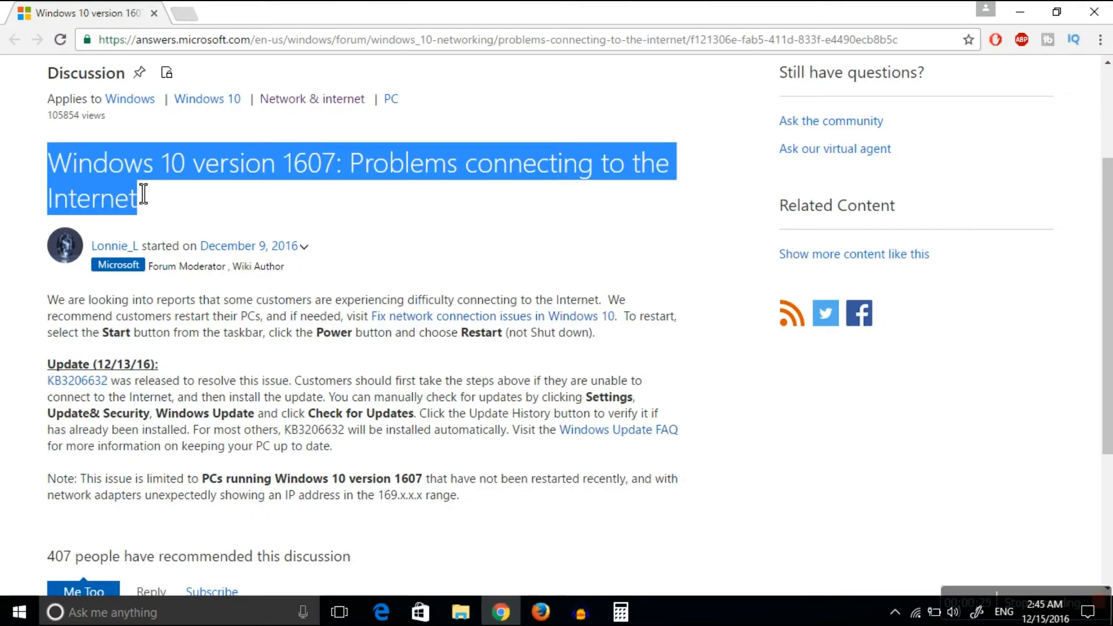
{"action": "mouse_move", "coordinate": [444, 194]}
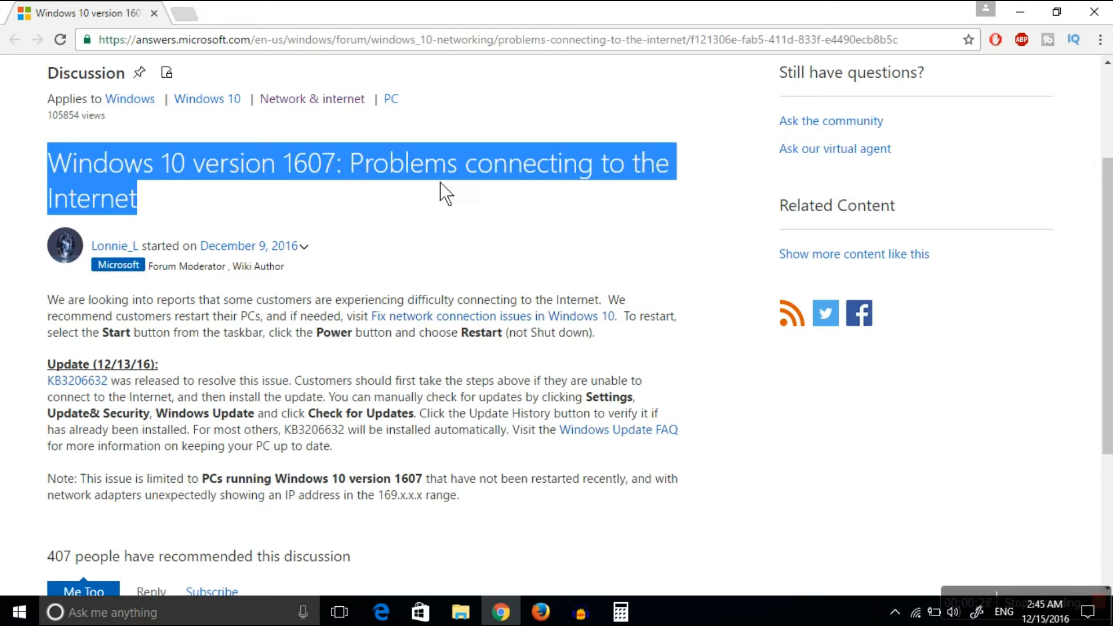
{"action": "mouse_move", "coordinate": [245, 216]}
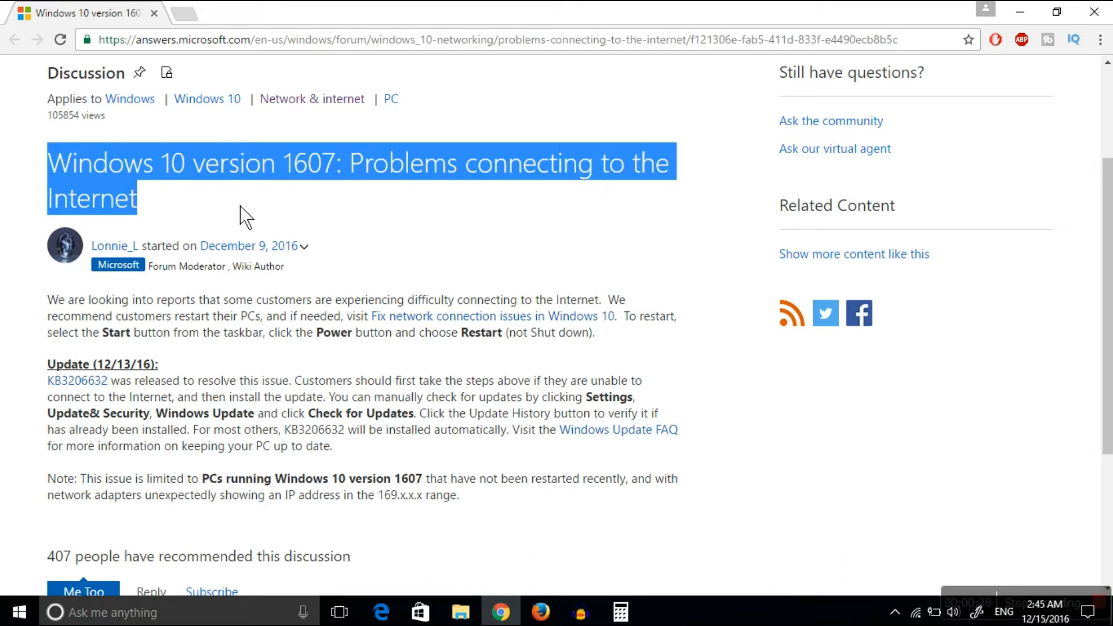
{"action": "mouse_move", "coordinate": [254, 51]}
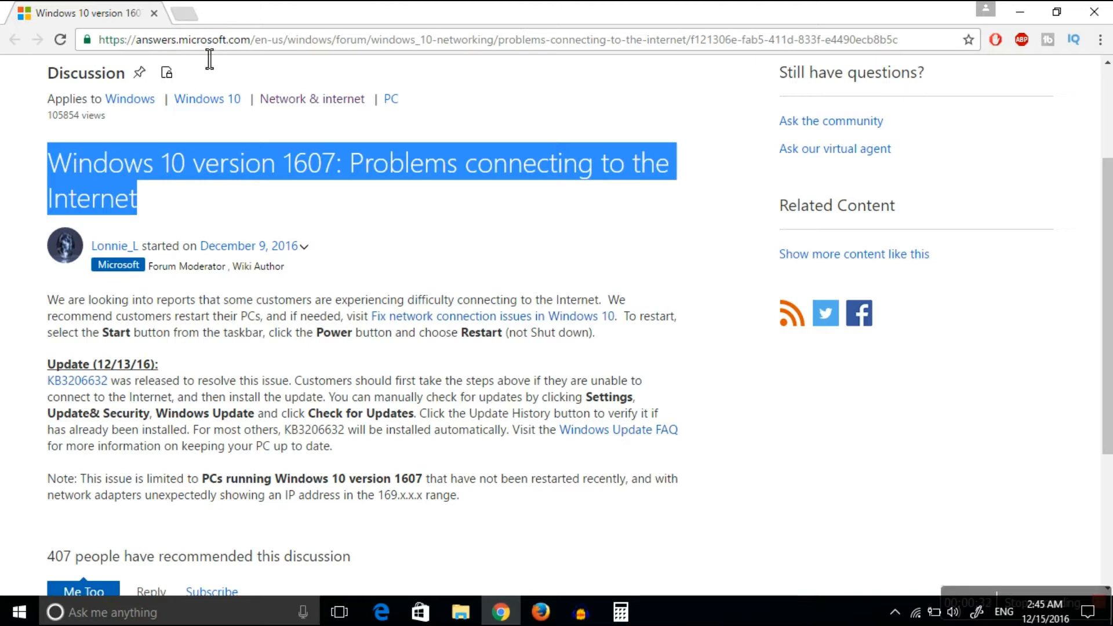
{"action": "mouse_move", "coordinate": [329, 77]}
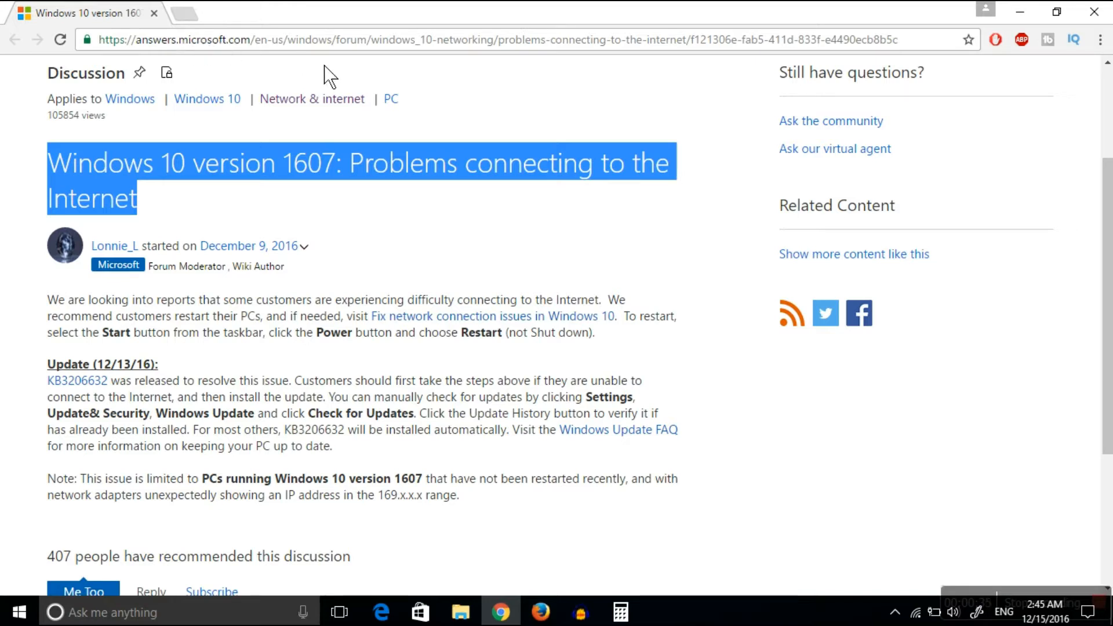
{"action": "mouse_move", "coordinate": [67, 319]}
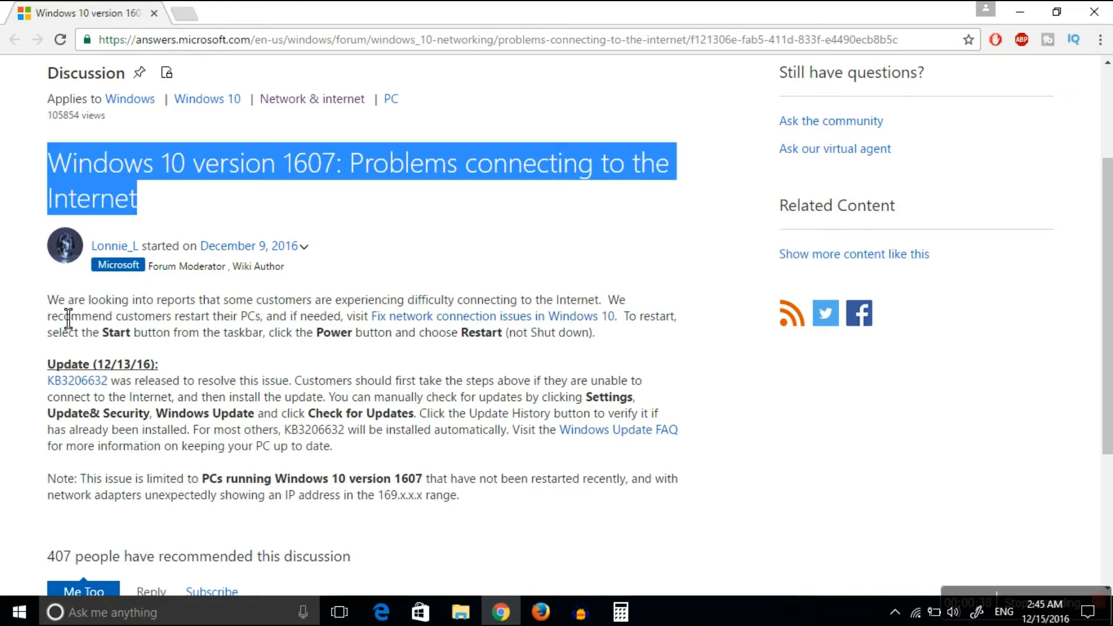
{"action": "mouse_move", "coordinate": [341, 319]}
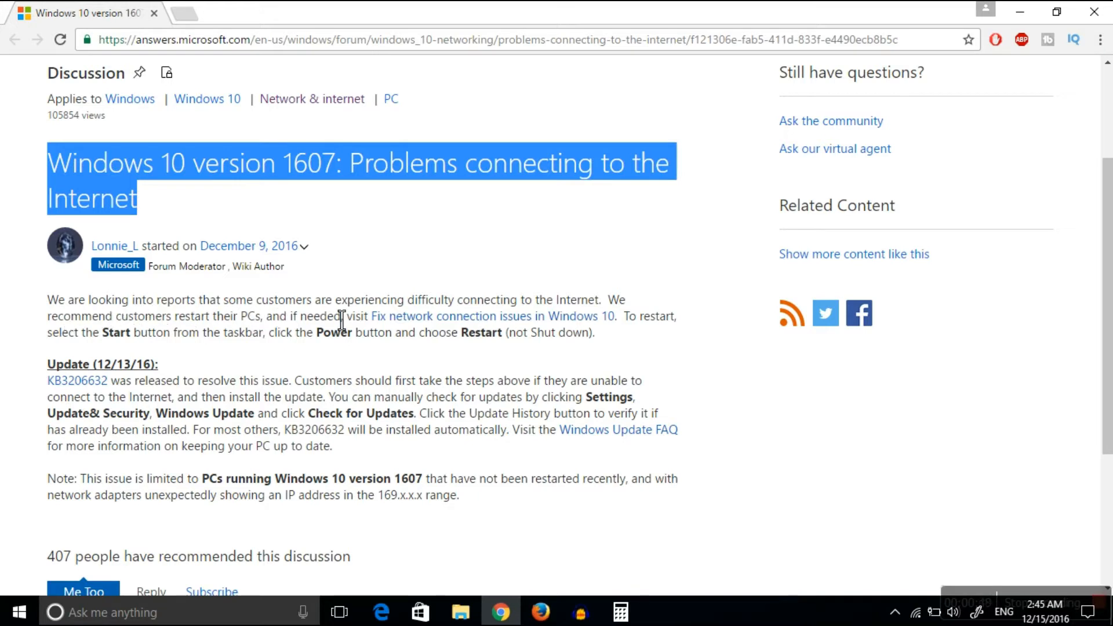
{"action": "mouse_move", "coordinate": [588, 310]}
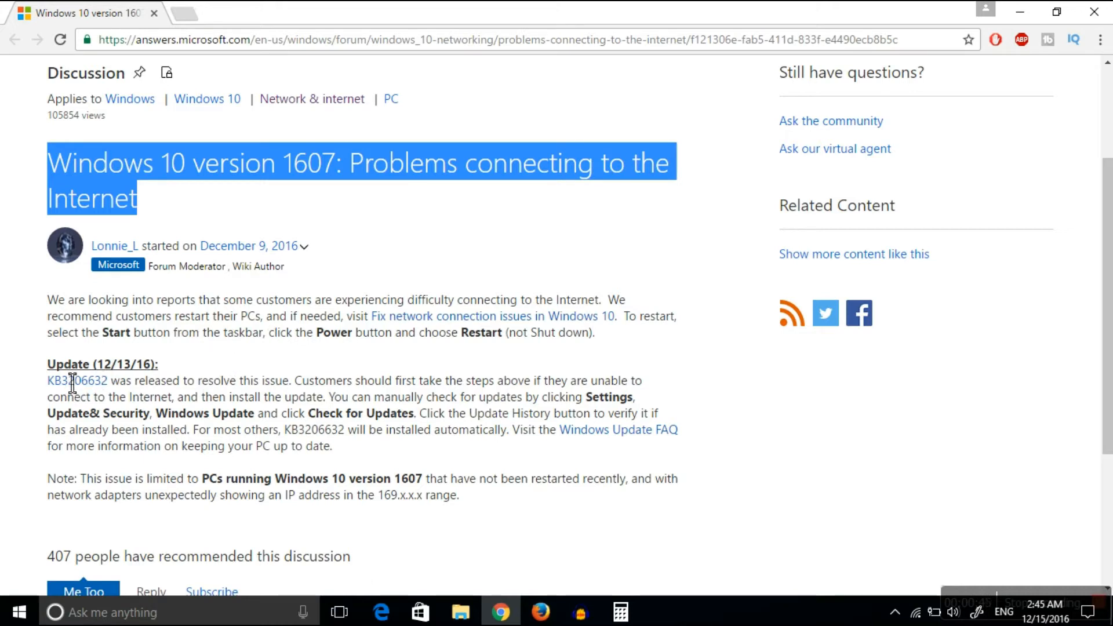
{"action": "mouse_move", "coordinate": [131, 397]}
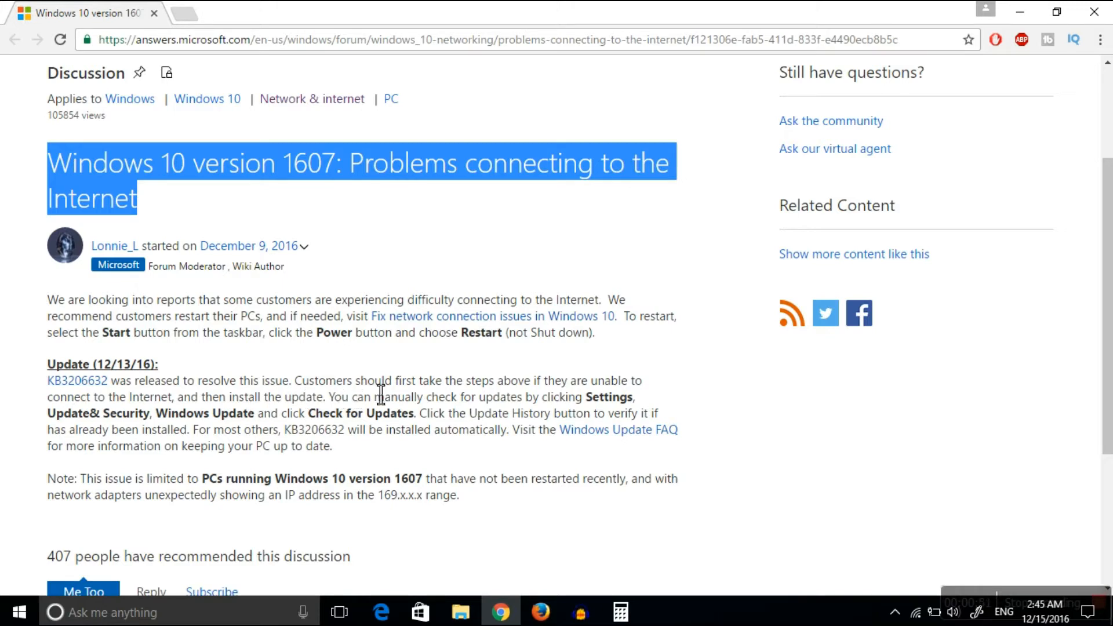
{"action": "mouse_move", "coordinate": [564, 401]}
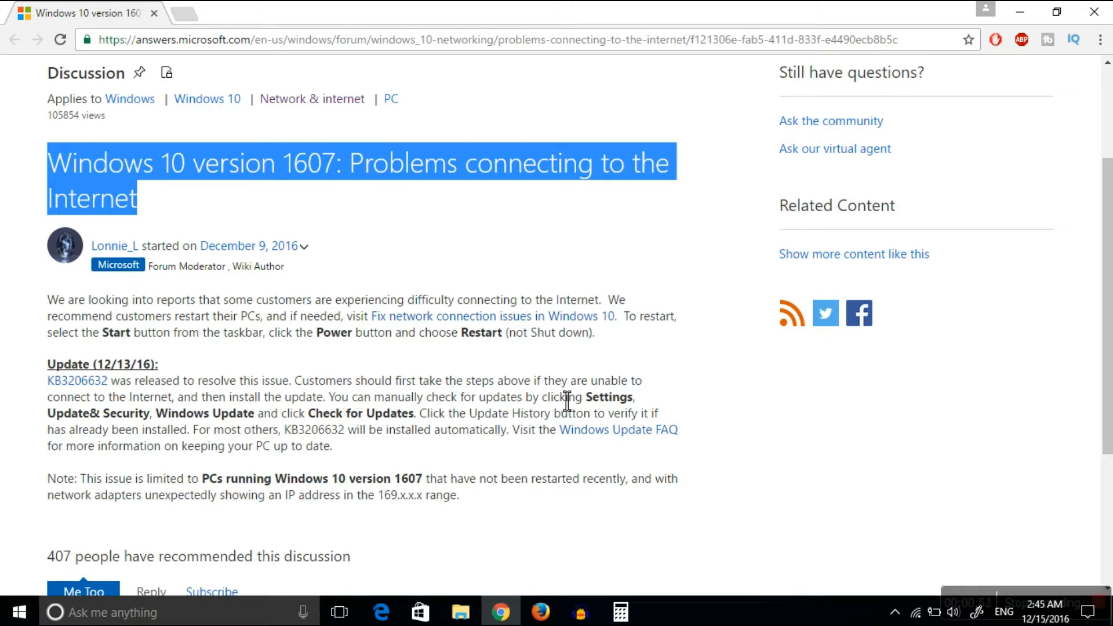
{"action": "mouse_move", "coordinate": [161, 416]}
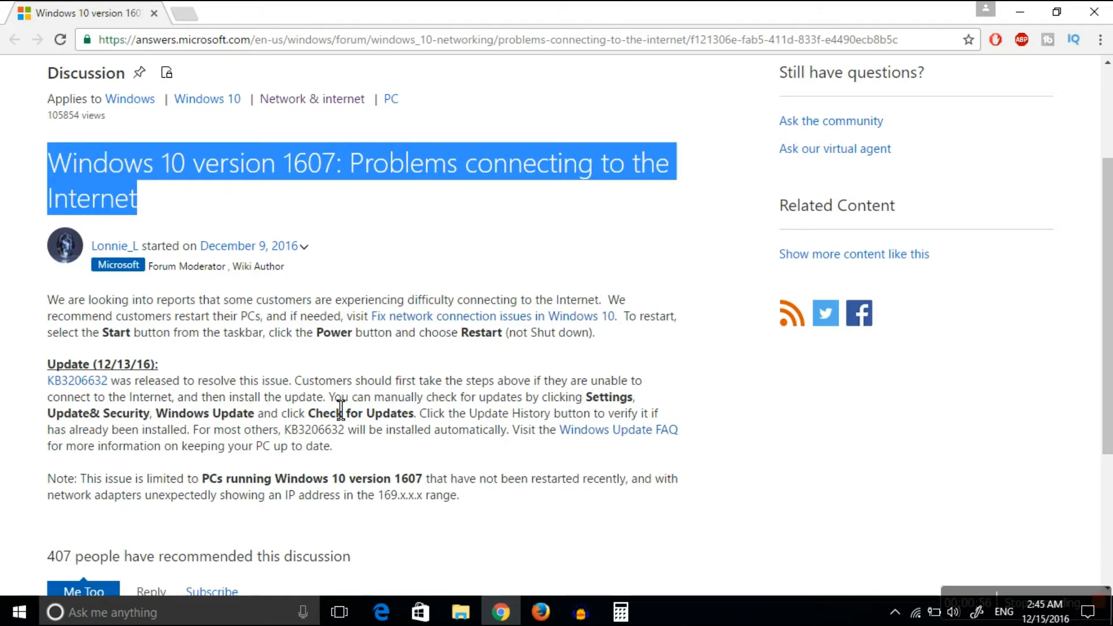
- Highlight KB3206632 in the post, then find and select that cumulative update in Windows Update
{"action": "left_click", "coordinate": [330, 396]}
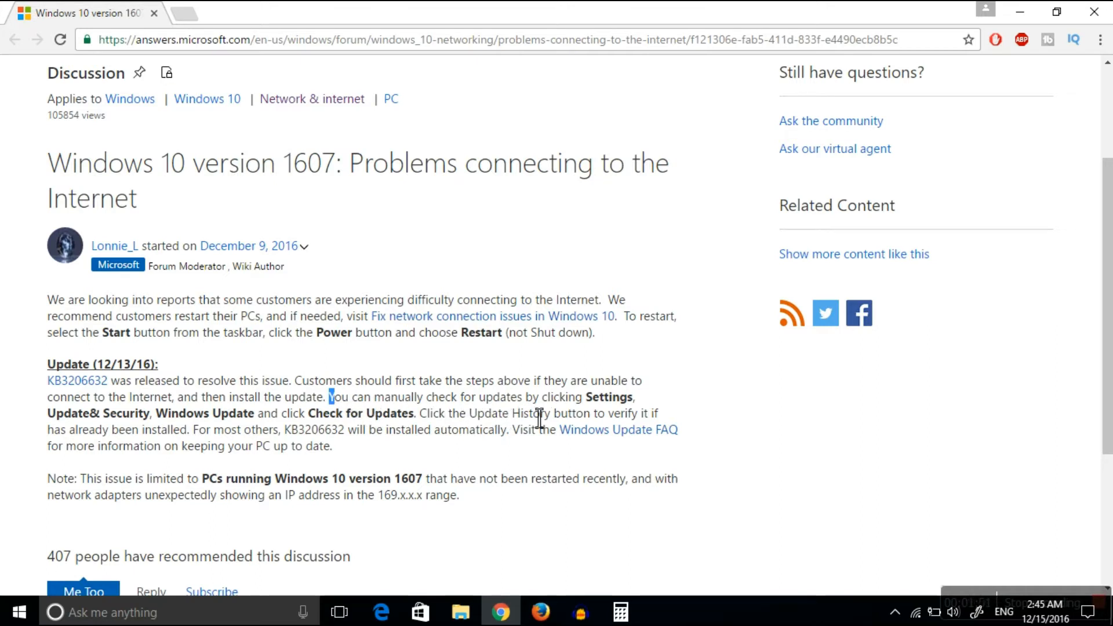
{"action": "mouse_move", "coordinate": [128, 436]}
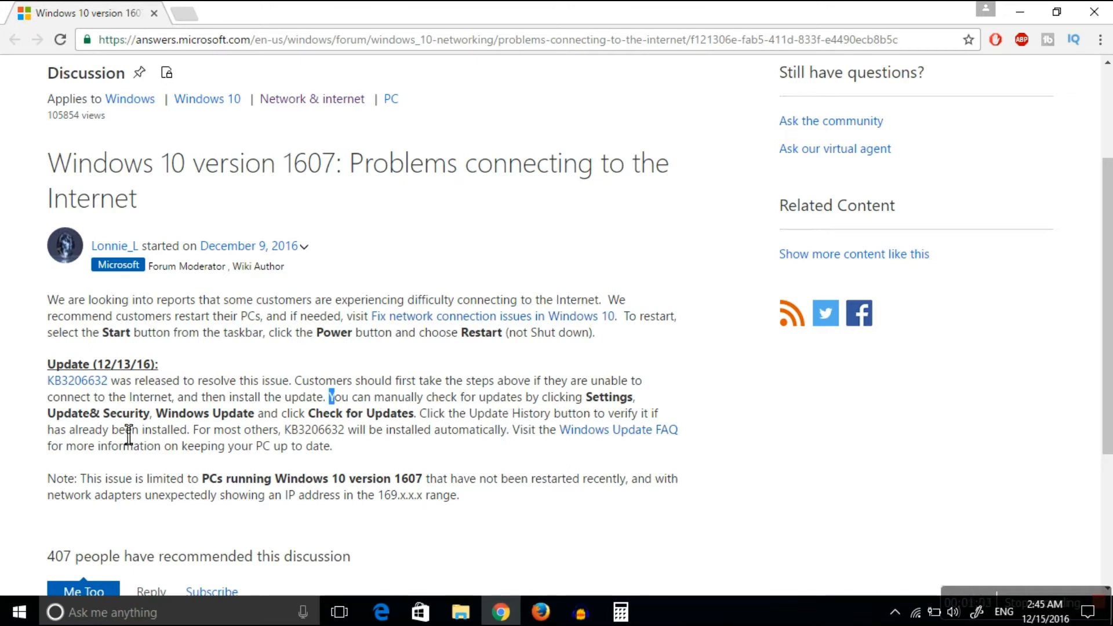
{"action": "mouse_move", "coordinate": [302, 446]}
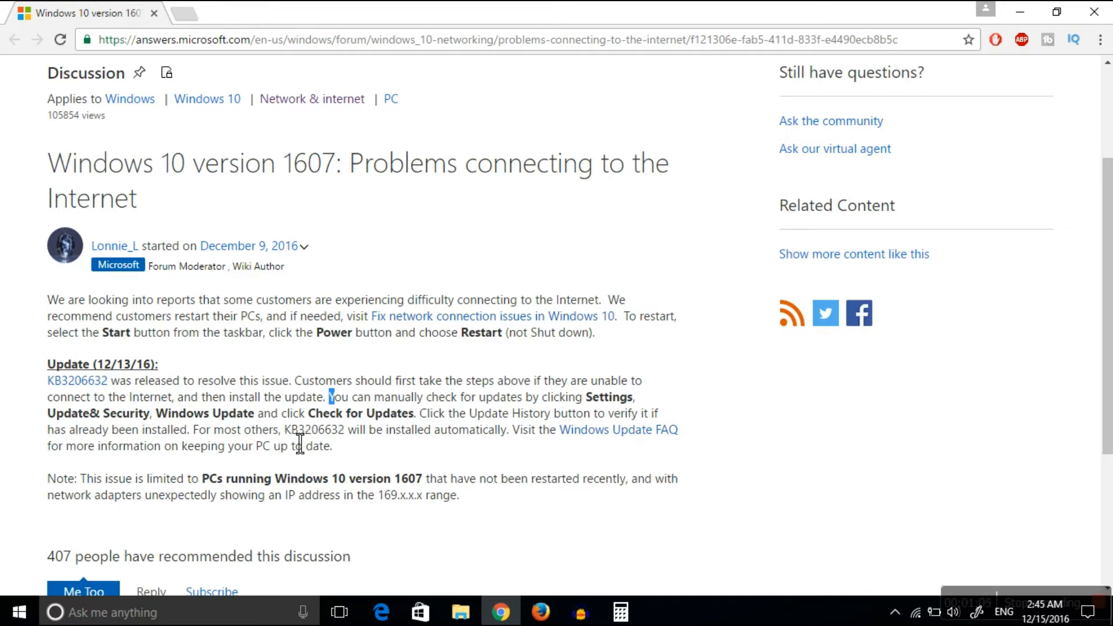
{"action": "double_click", "coordinate": [313, 429]}
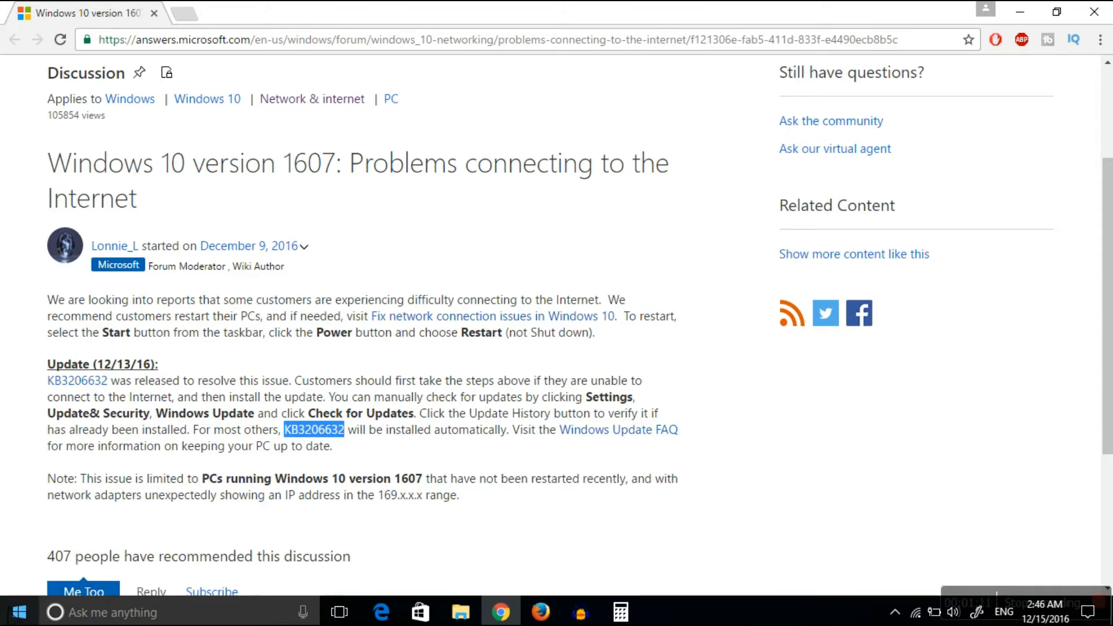
{"action": "left_click", "coordinate": [14, 612]}
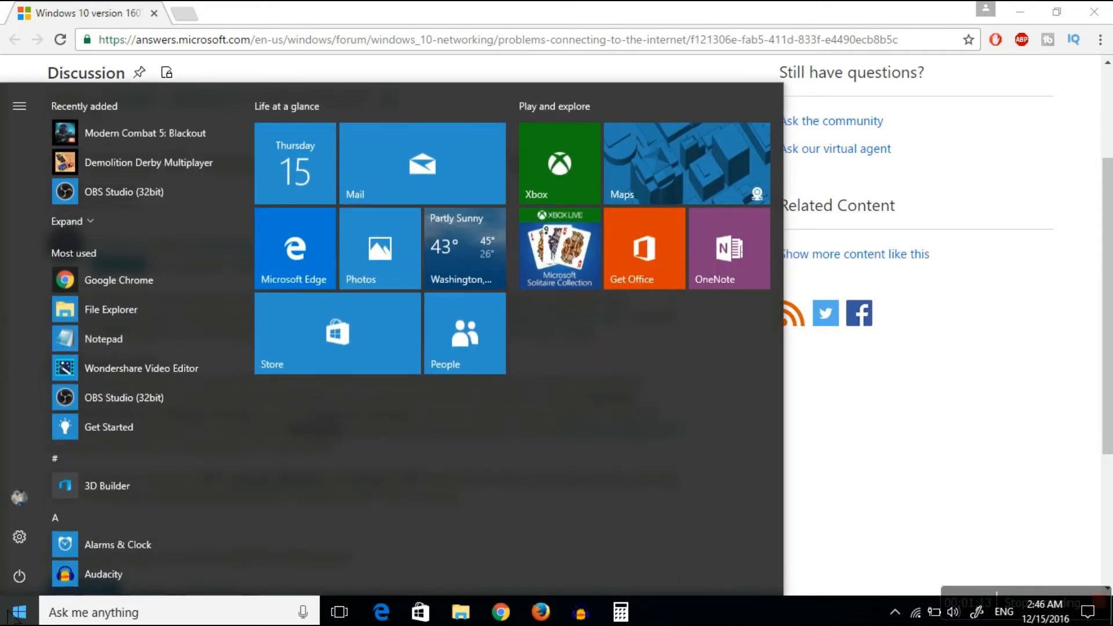
{"action": "left_click", "coordinate": [19, 538]}
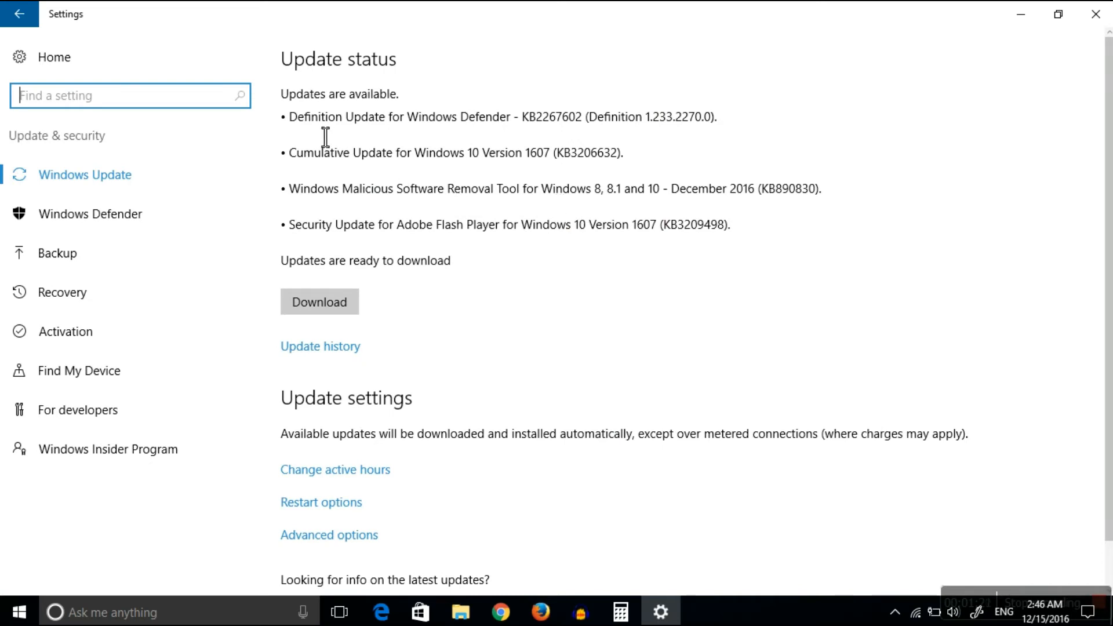
{"action": "mouse_move", "coordinate": [474, 133]}
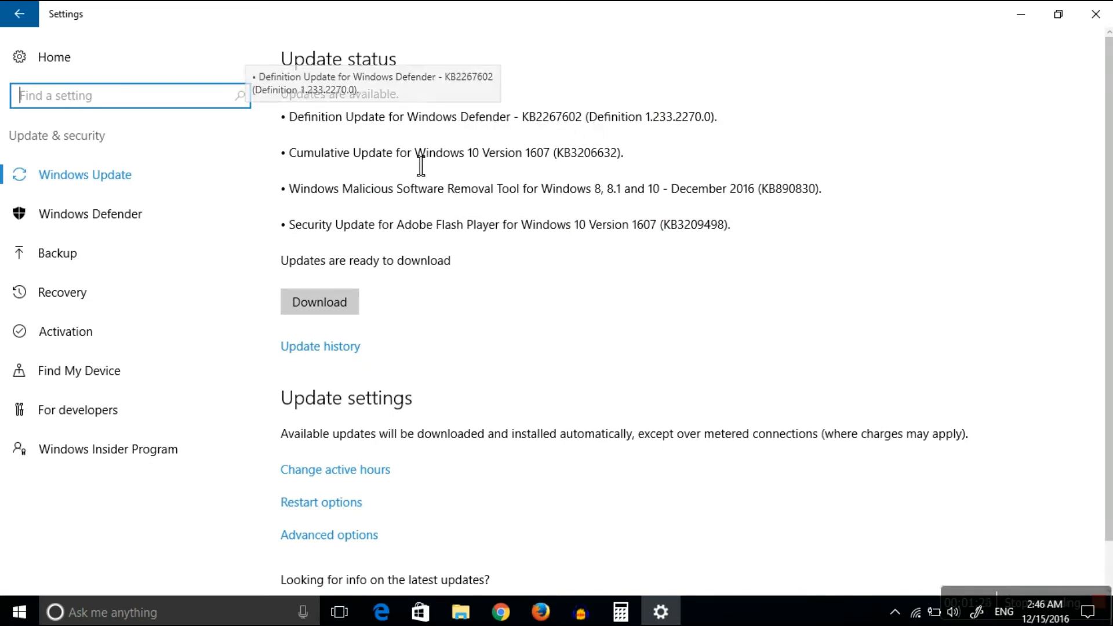
{"action": "mouse_move", "coordinate": [377, 171]}
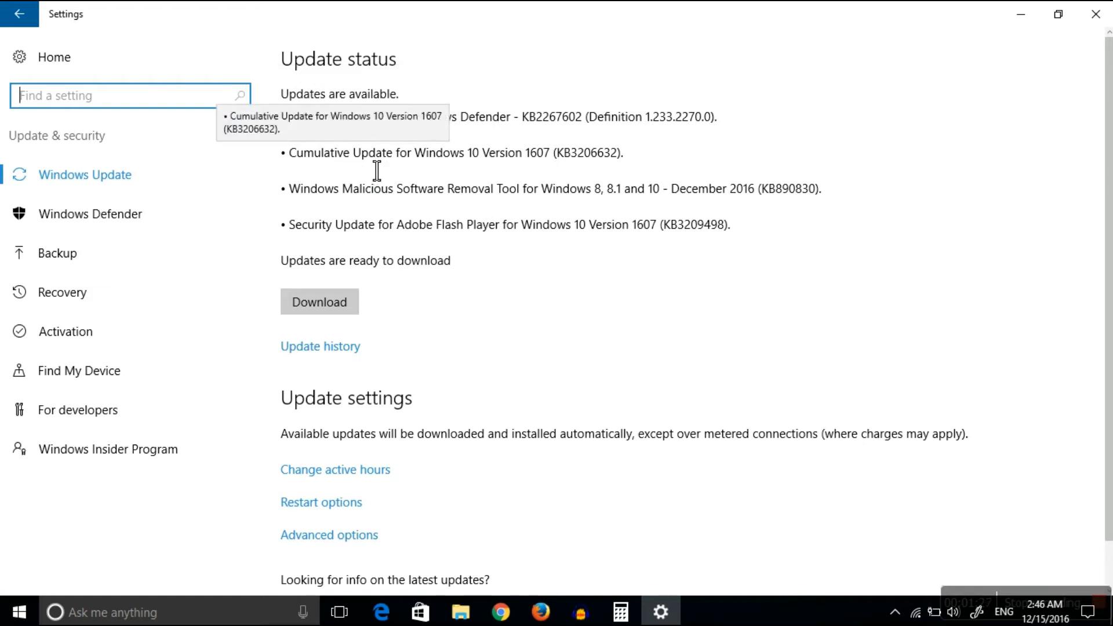
{"action": "mouse_move", "coordinate": [547, 169]}
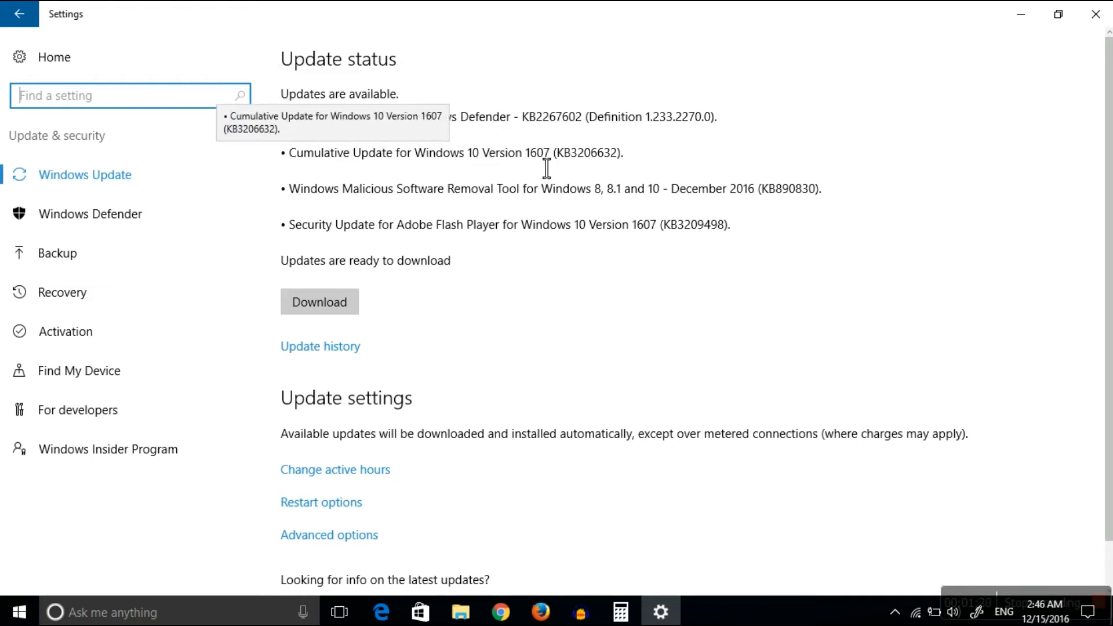
{"action": "double_click", "coordinate": [477, 153]}
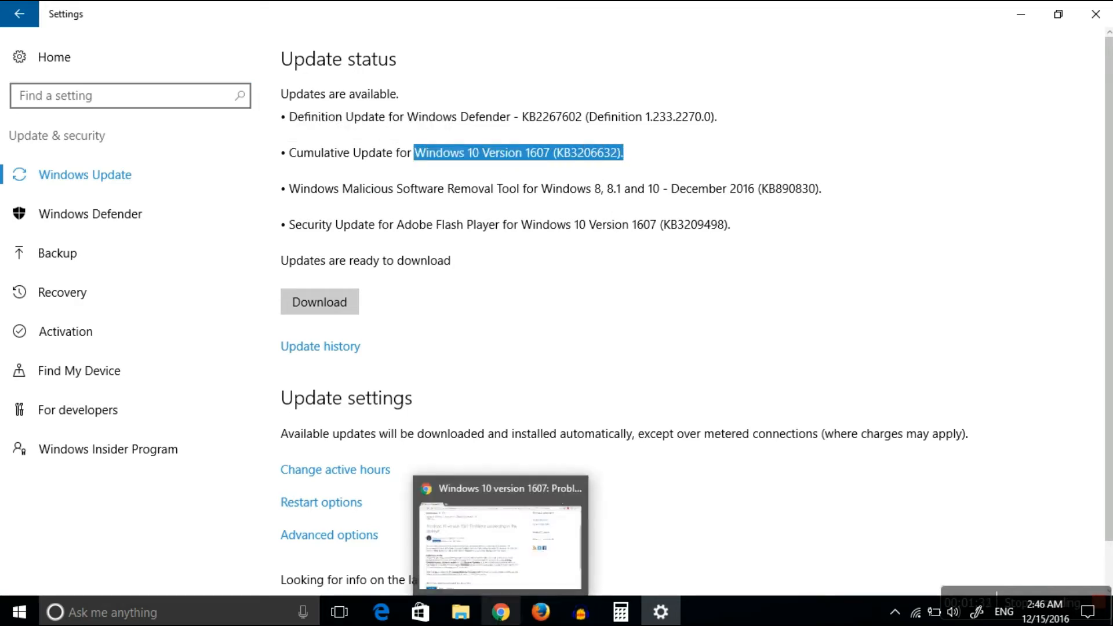
- Return to the Microsoft Answers post and scroll to confirm the KB3206632 reference
{"action": "left_click", "coordinate": [499, 533]}
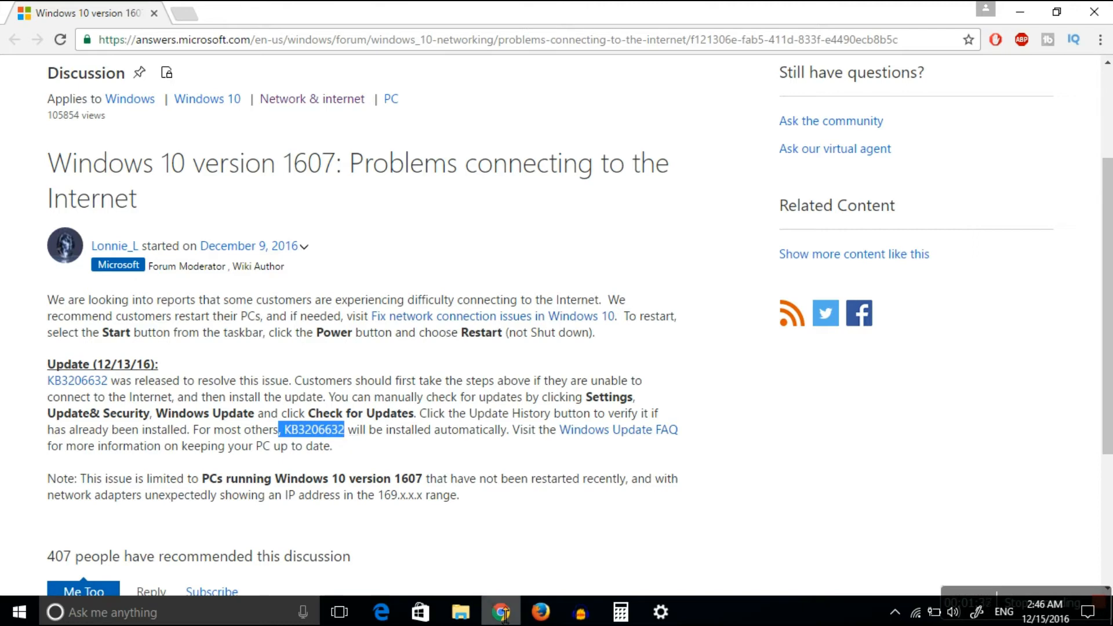
{"action": "mouse_move", "coordinate": [403, 297]}
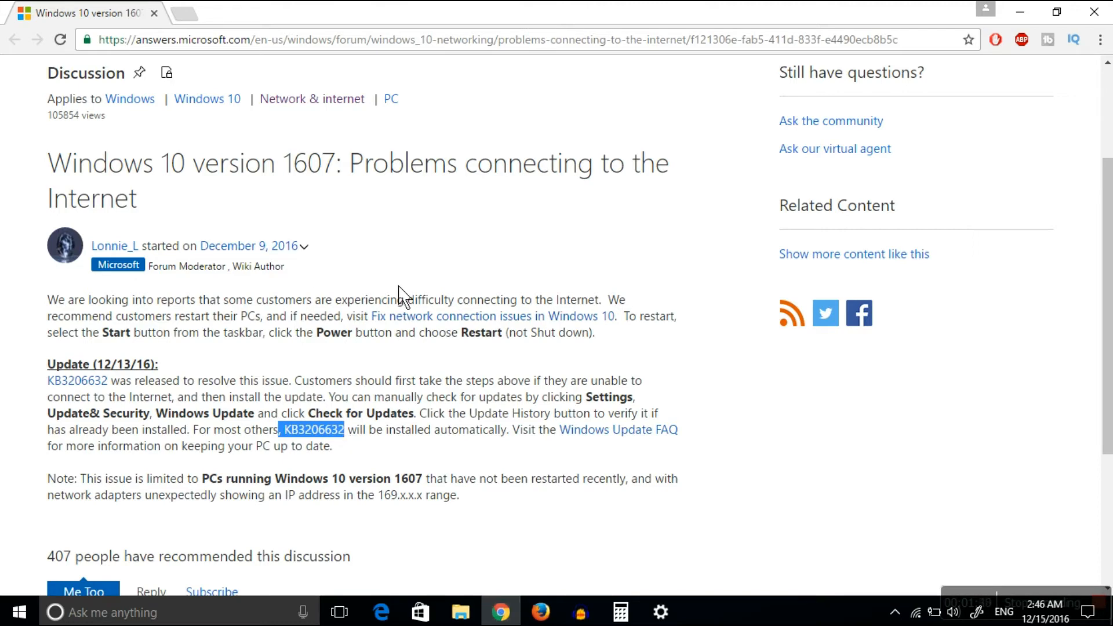
{"action": "scroll", "scroll_direction": "down", "scroll_amount": 3}
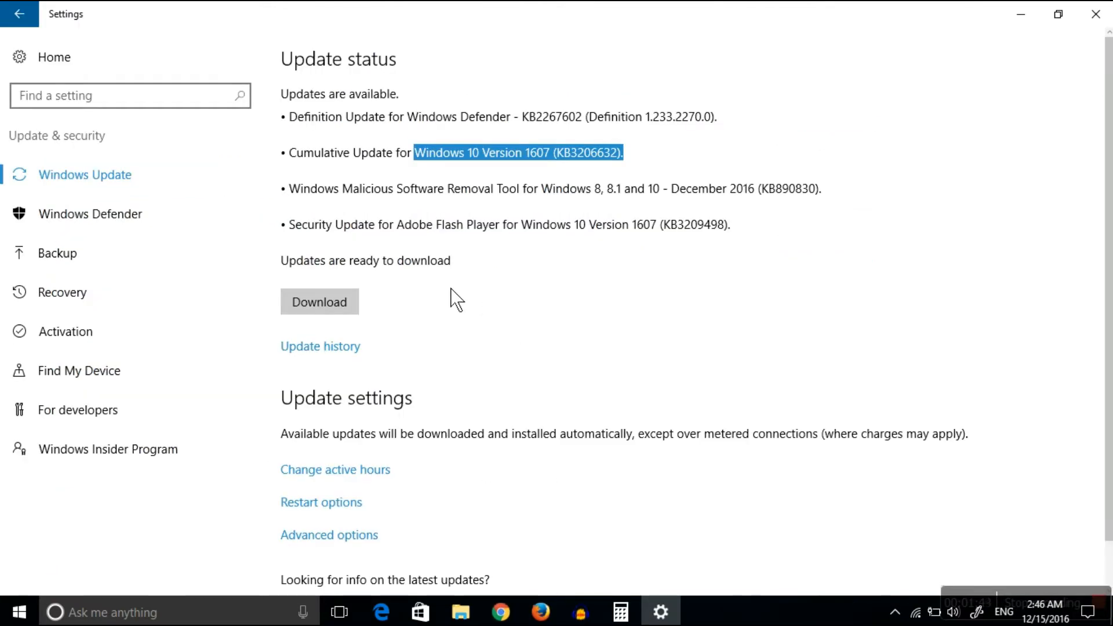
{"action": "mouse_move", "coordinate": [329, 301]}
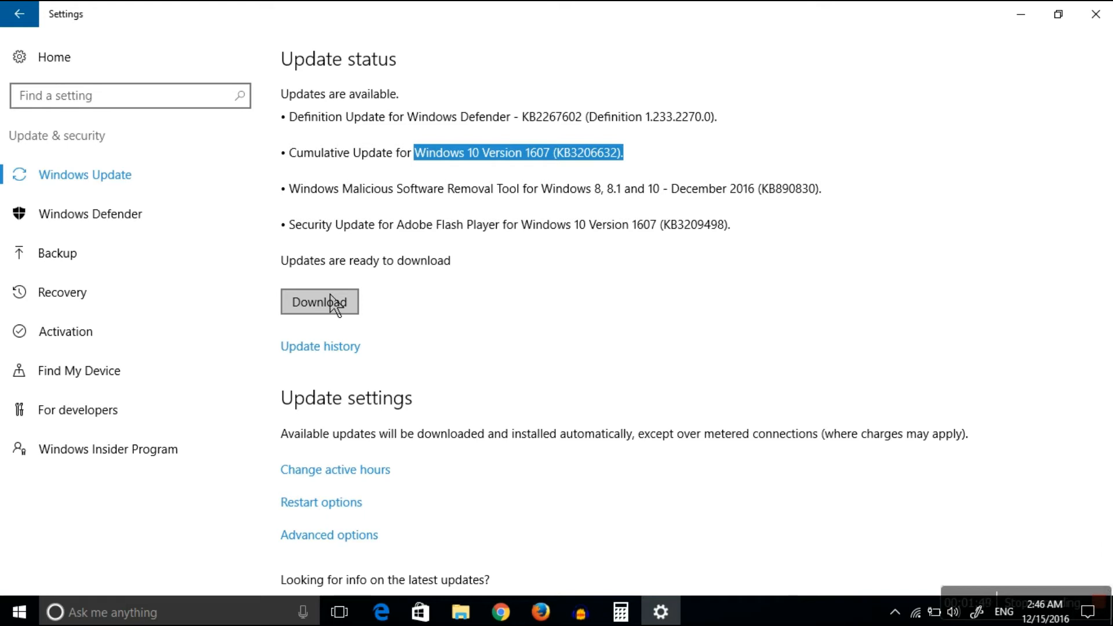
{"action": "mouse_move", "coordinate": [573, 309]}
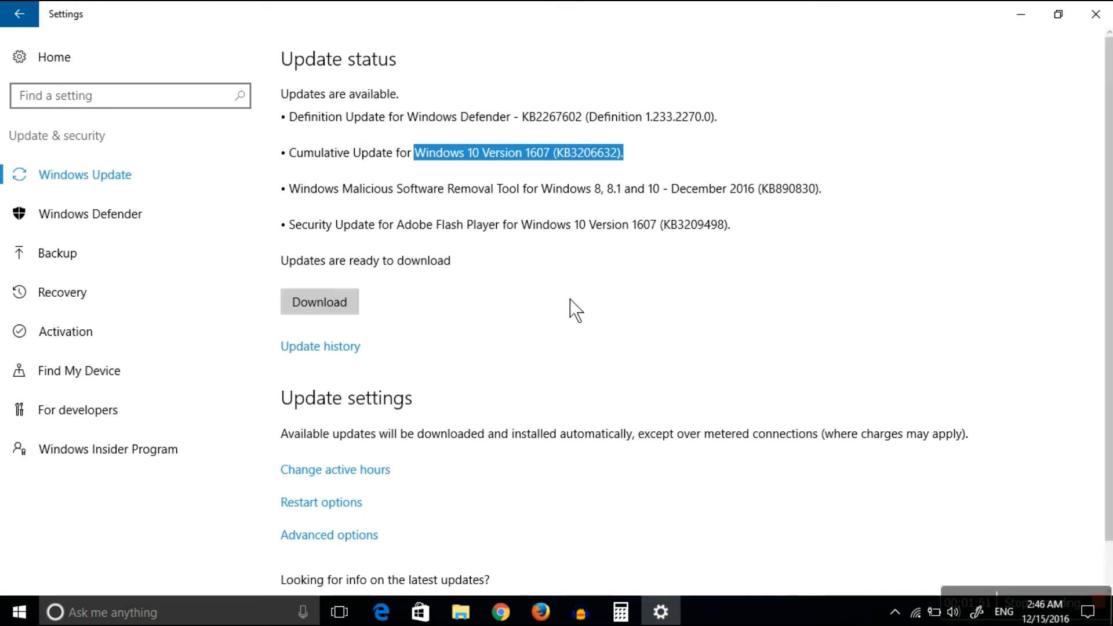
{"action": "mouse_move", "coordinate": [457, 234]}
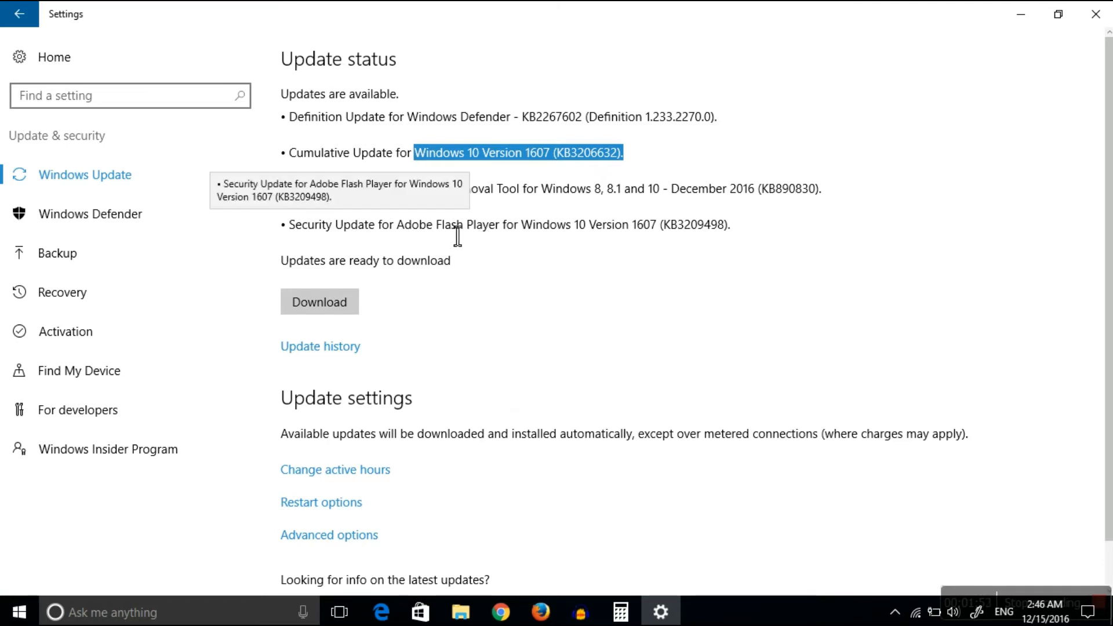
{"action": "mouse_move", "coordinate": [367, 236]}
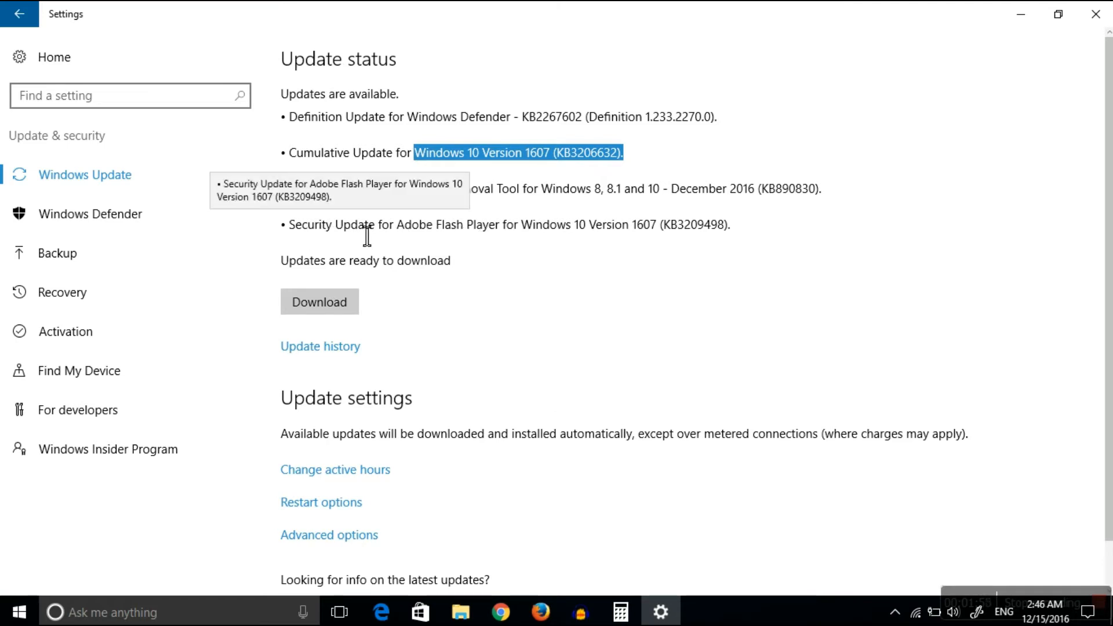
{"action": "mouse_move", "coordinate": [690, 241]}
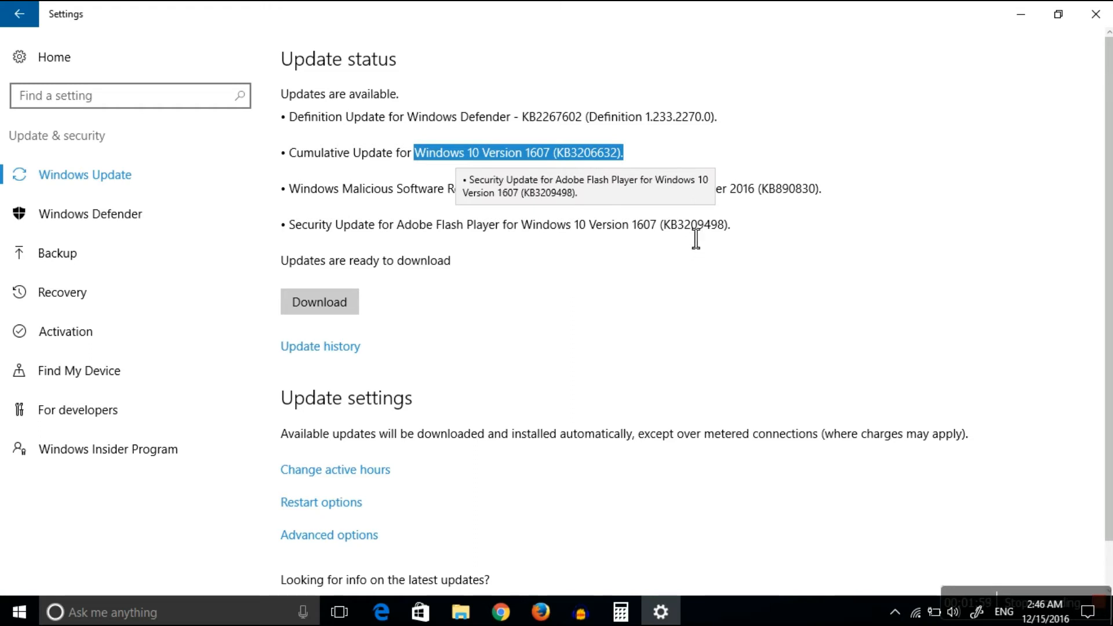
{"action": "mouse_move", "coordinate": [582, 240]}
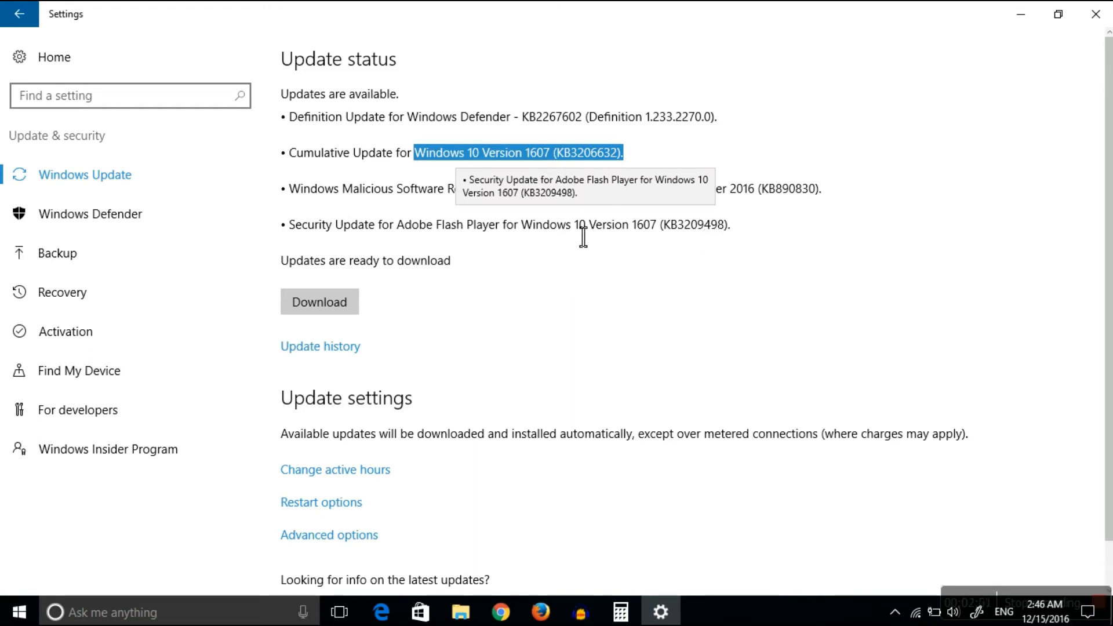
{"action": "mouse_move", "coordinate": [509, 241]}
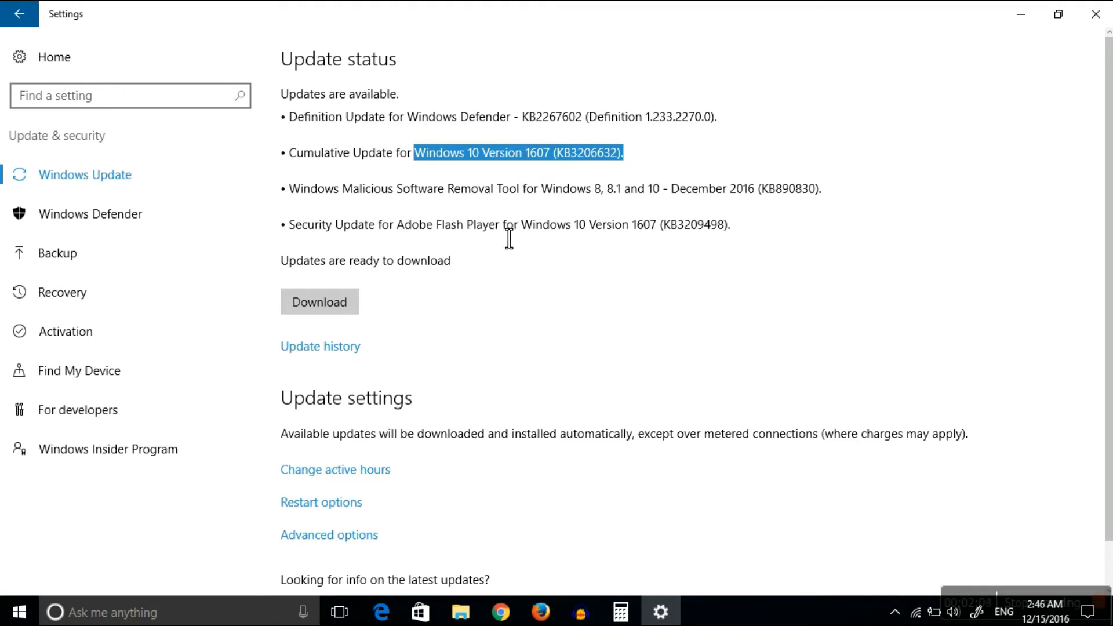
{"action": "mouse_move", "coordinate": [320, 346]}
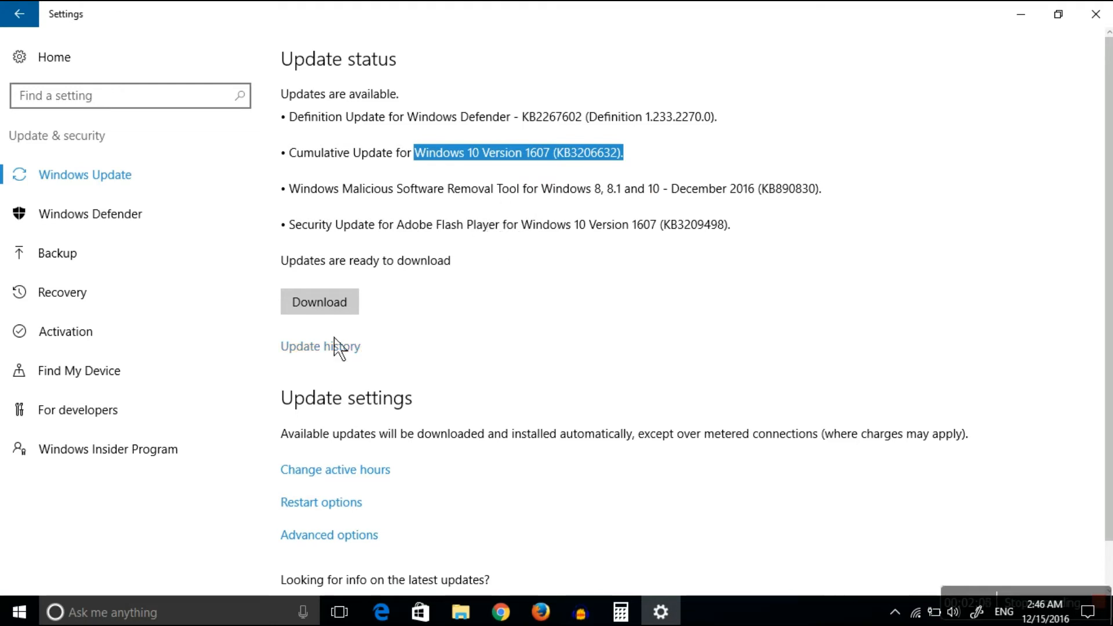
- Start downloading the four pending updates, including KB3206632
{"action": "left_click", "coordinate": [319, 301]}
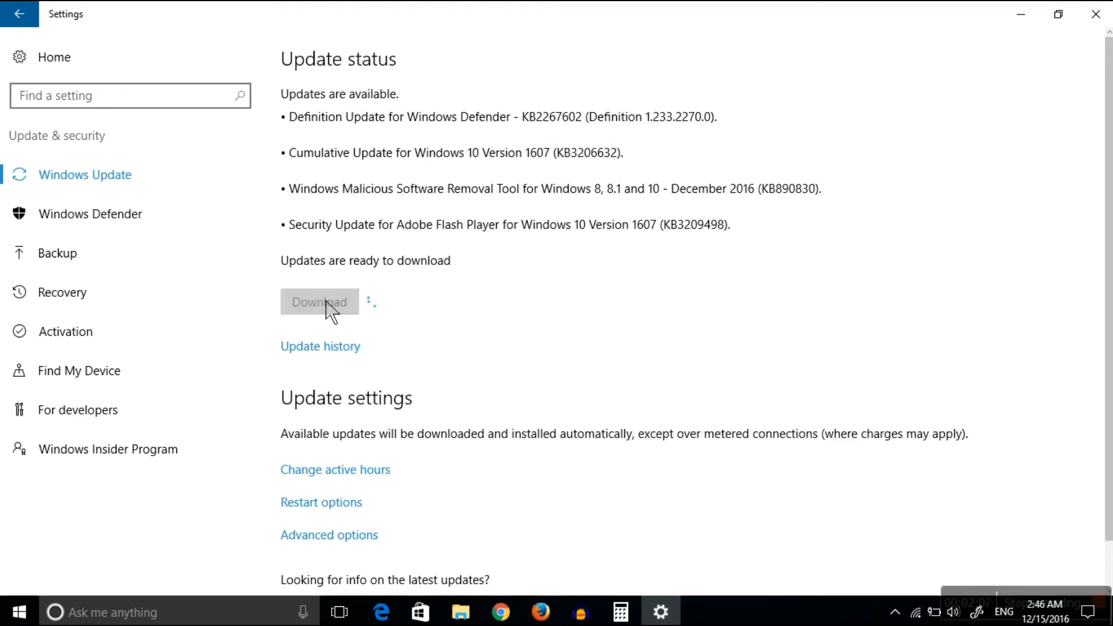
{"action": "left_click", "coordinate": [319, 301]}
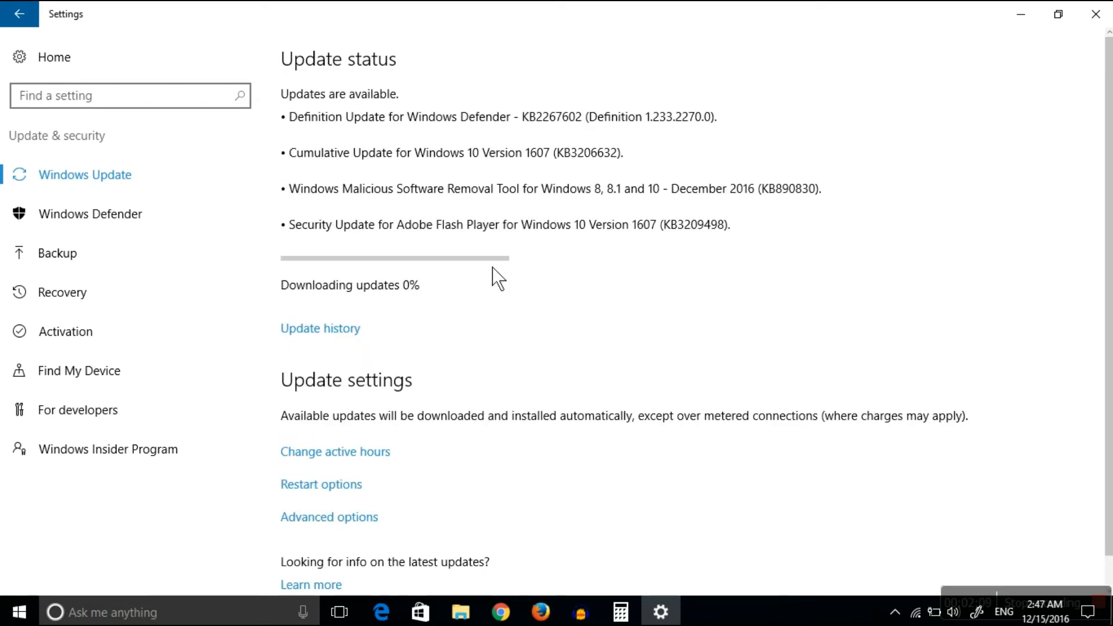
{"action": "mouse_move", "coordinate": [490, 324]}
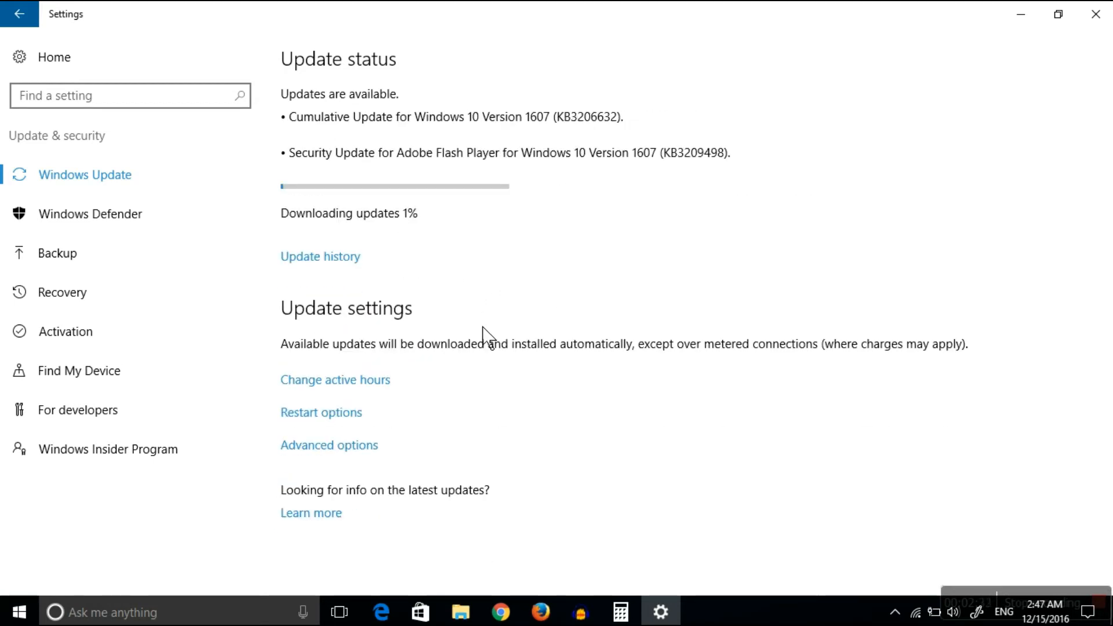
{"action": "mouse_move", "coordinate": [490, 314]}
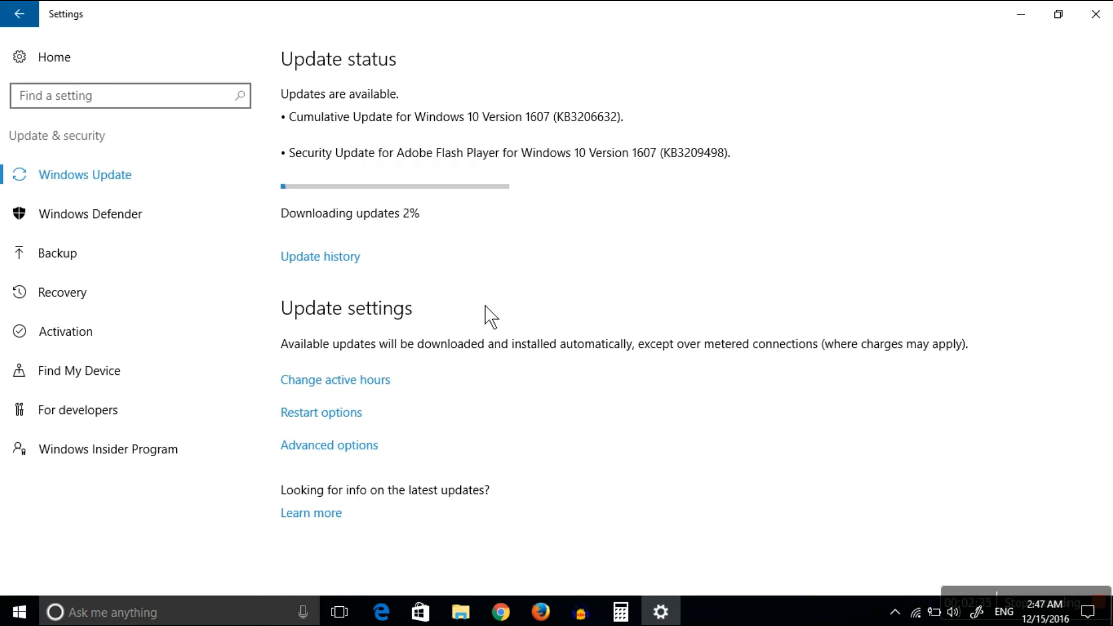
{"action": "mouse_move", "coordinate": [266, 213]}
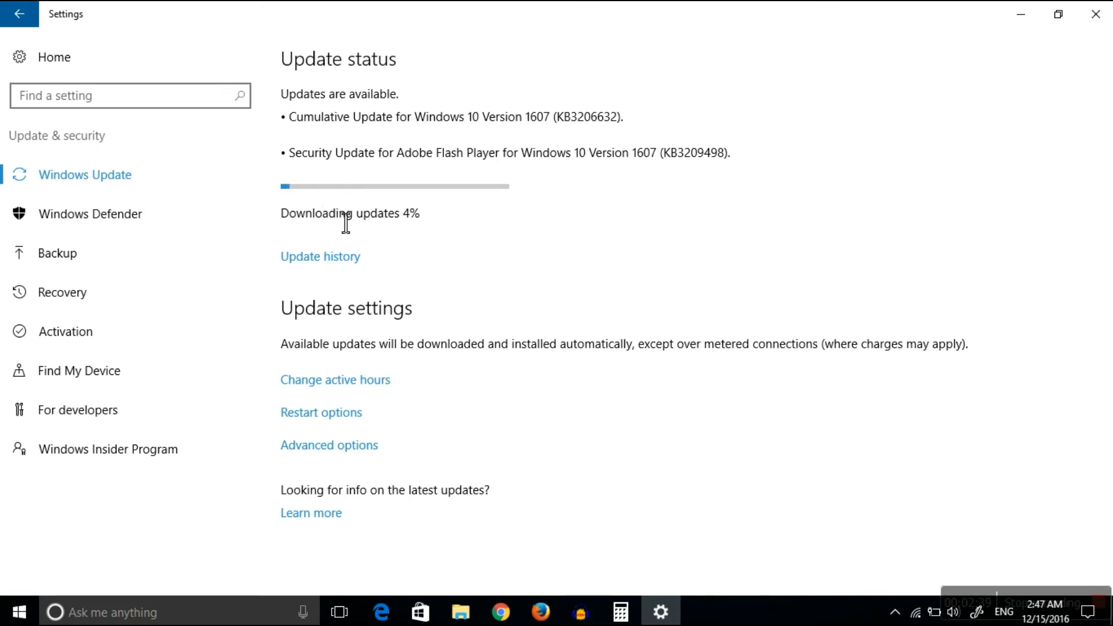
{"action": "mouse_move", "coordinate": [424, 234]}
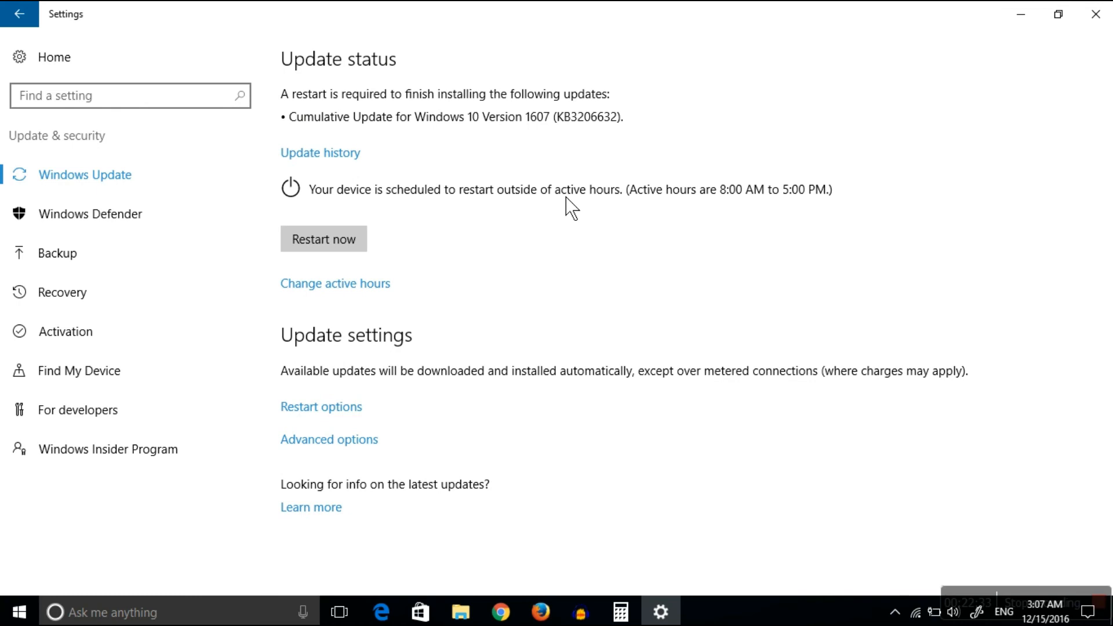
{"action": "mouse_move", "coordinate": [623, 256]}
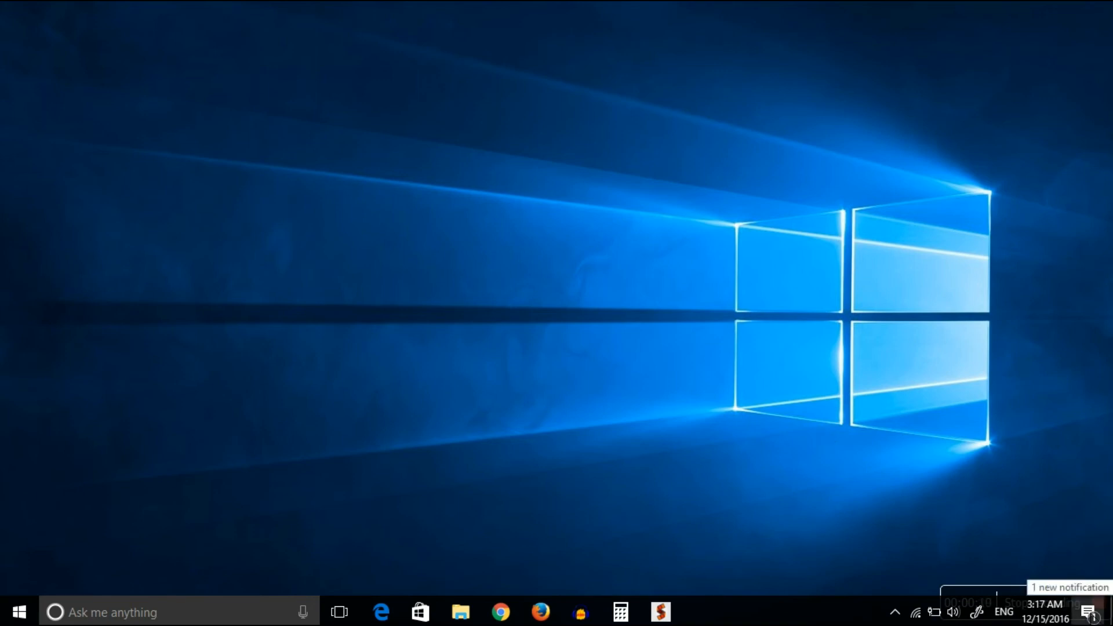
{"action": "left_click", "coordinate": [1092, 612]}
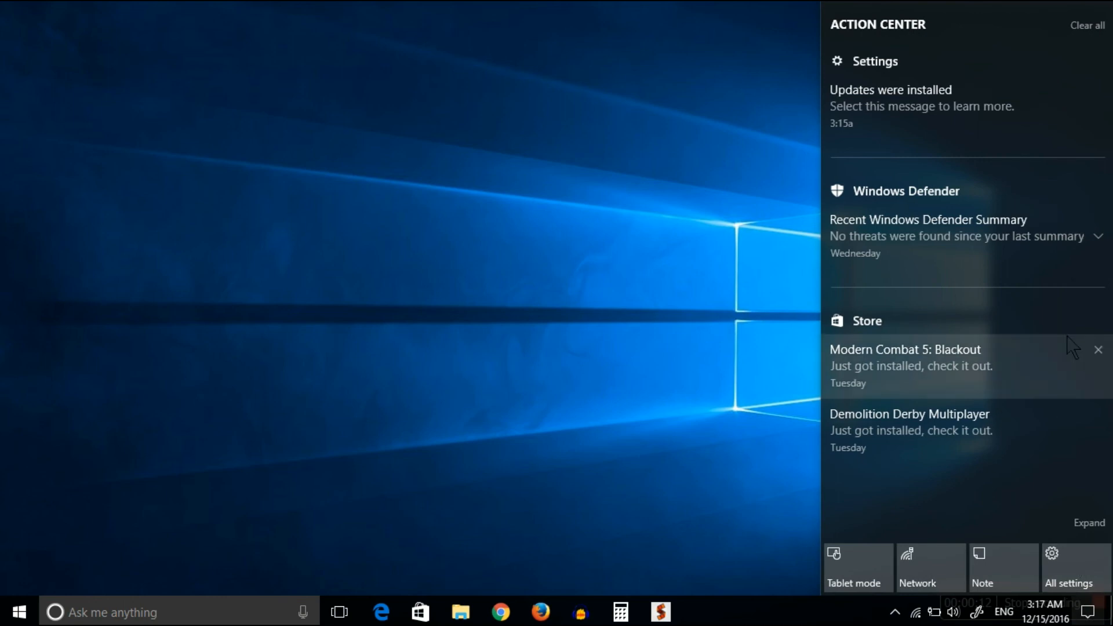
{"action": "mouse_move", "coordinate": [958, 115]}
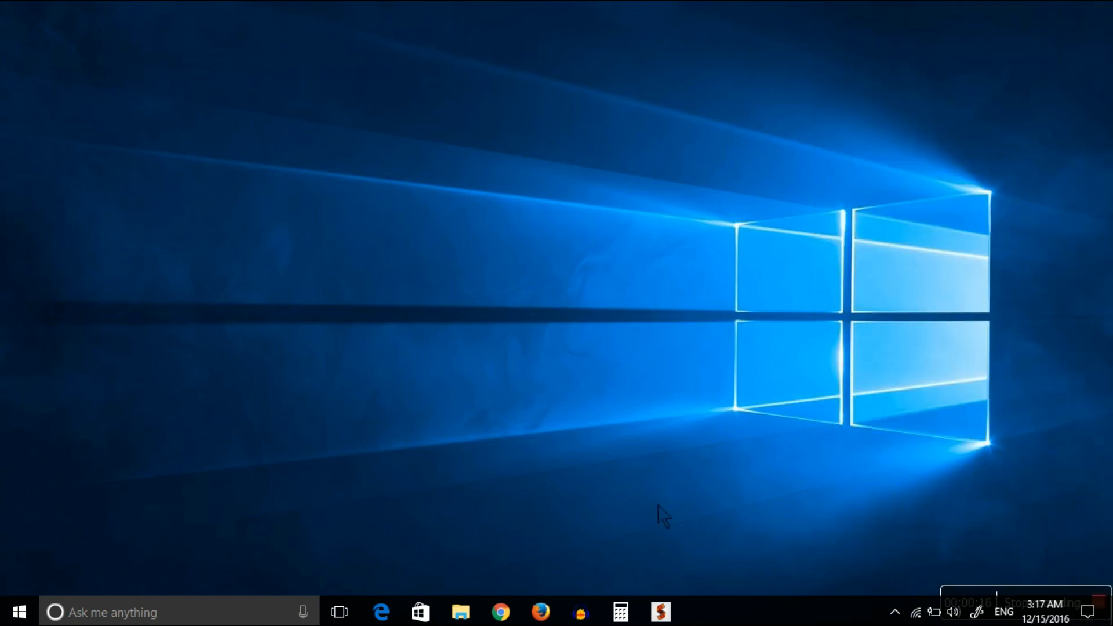
{"action": "mouse_move", "coordinate": [547, 506]}
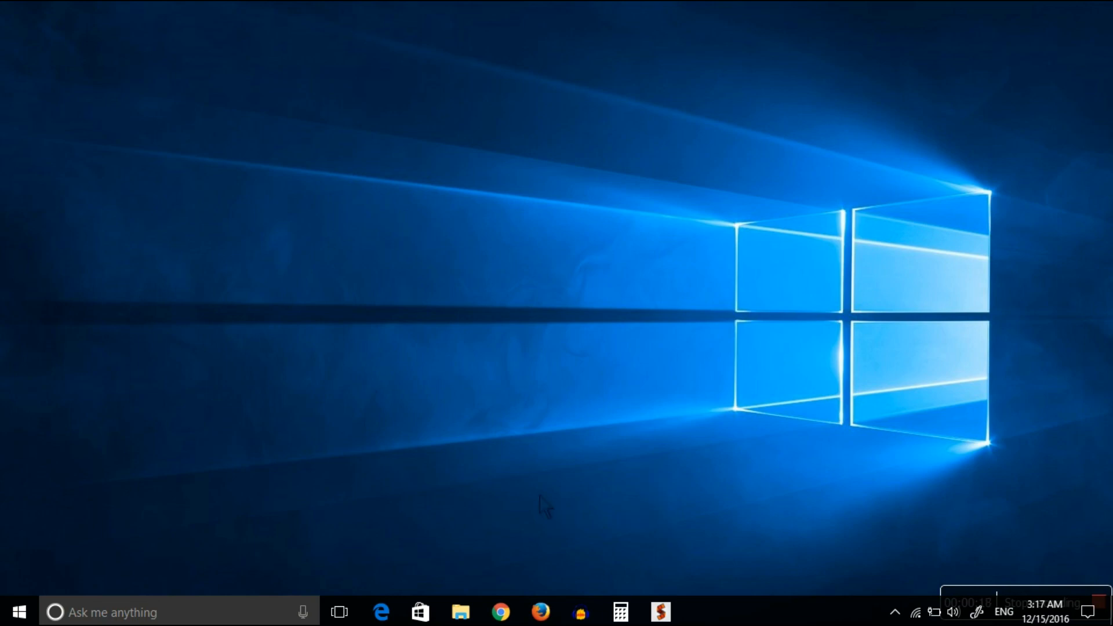